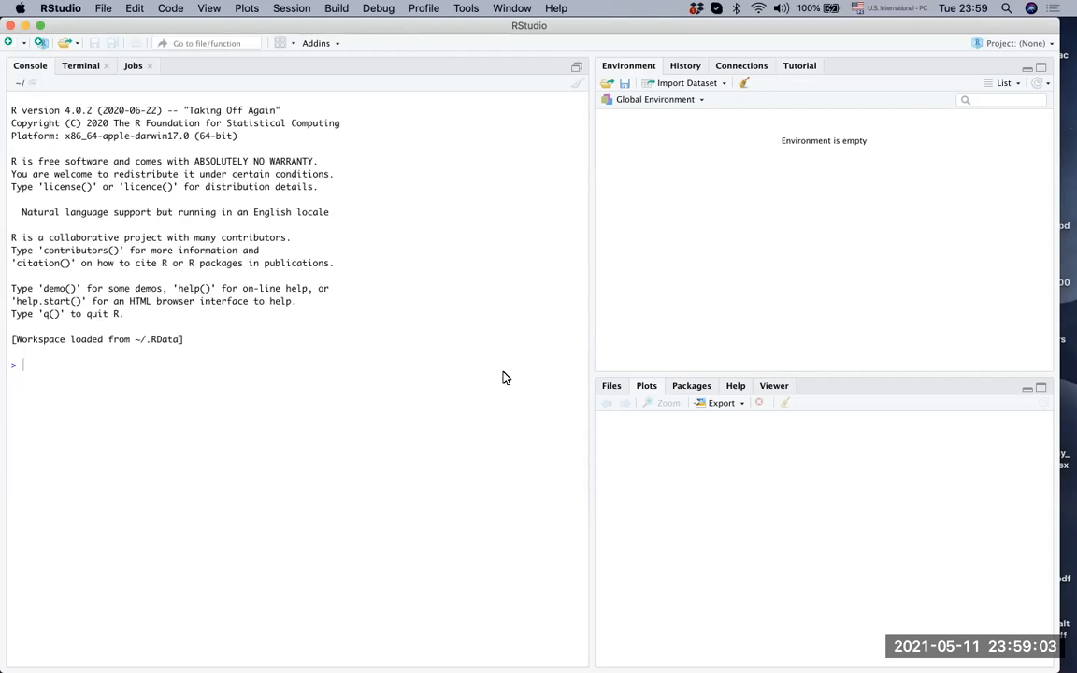
mouse_move(409, 252)
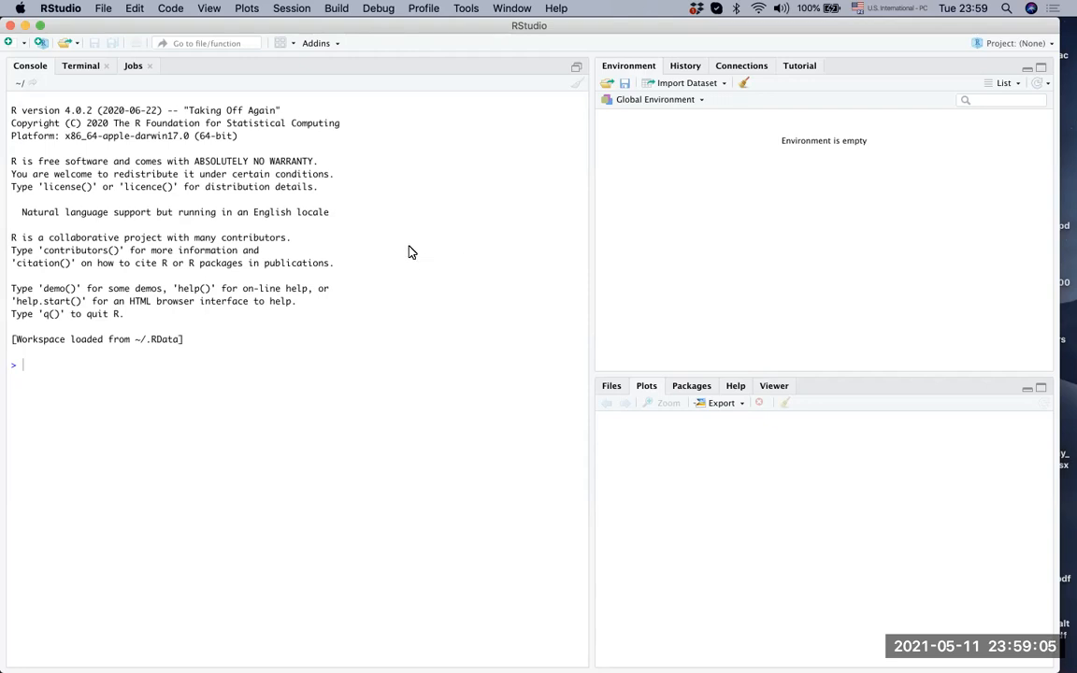
mouse_move(531, 403)
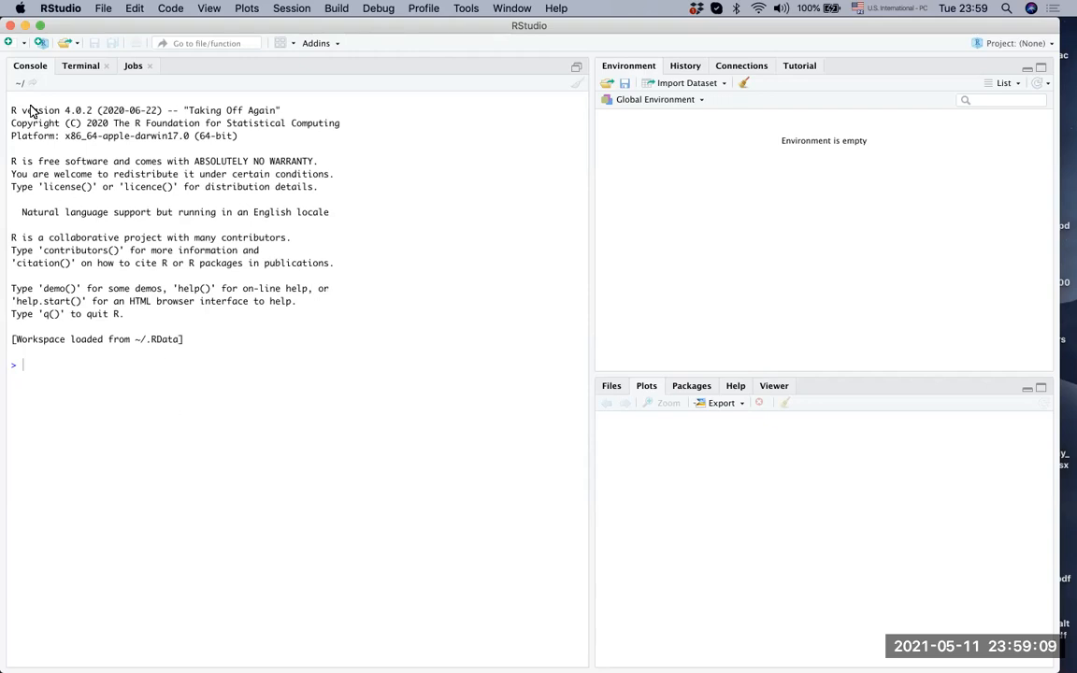
mouse_move(128, 337)
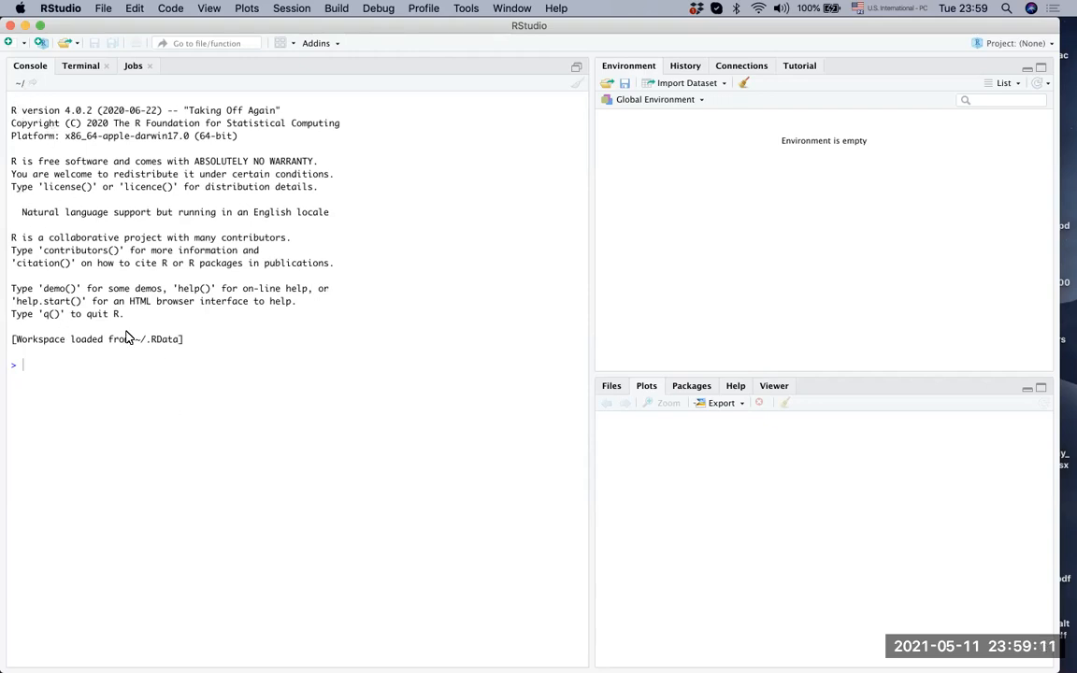
mouse_move(66, 378)
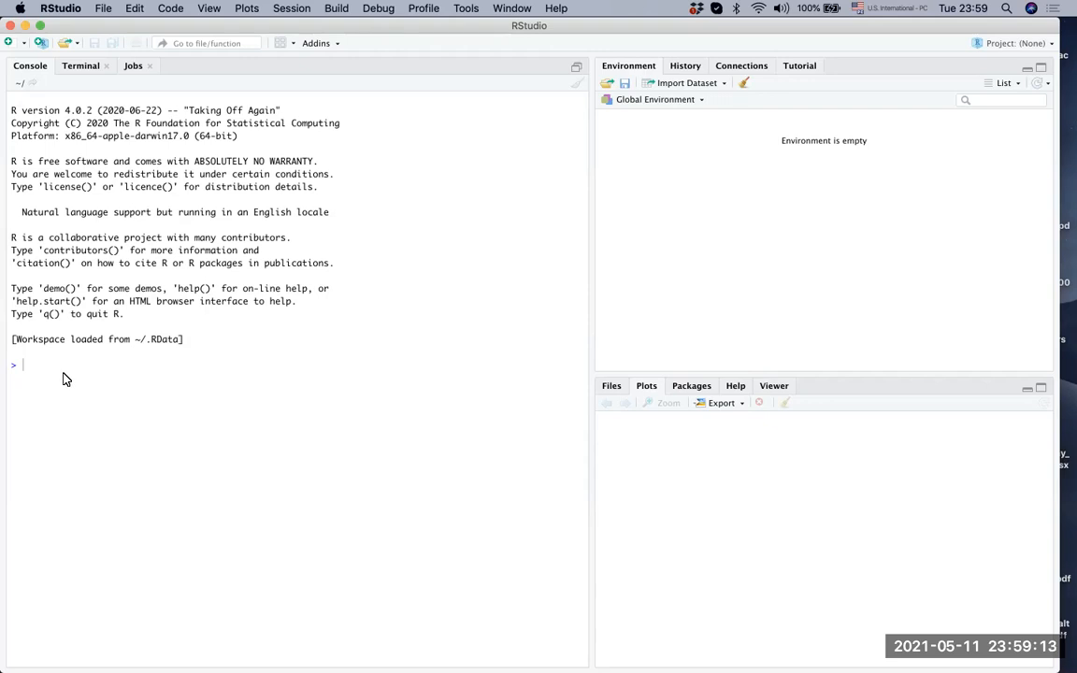
mouse_move(668, 285)
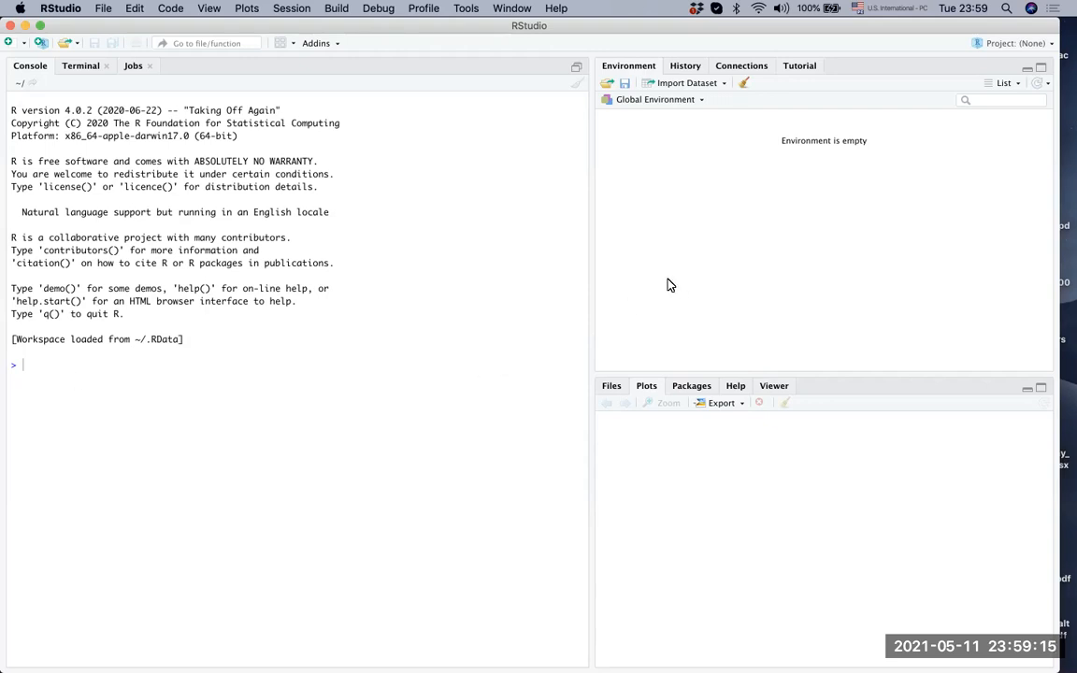
mouse_move(790, 349)
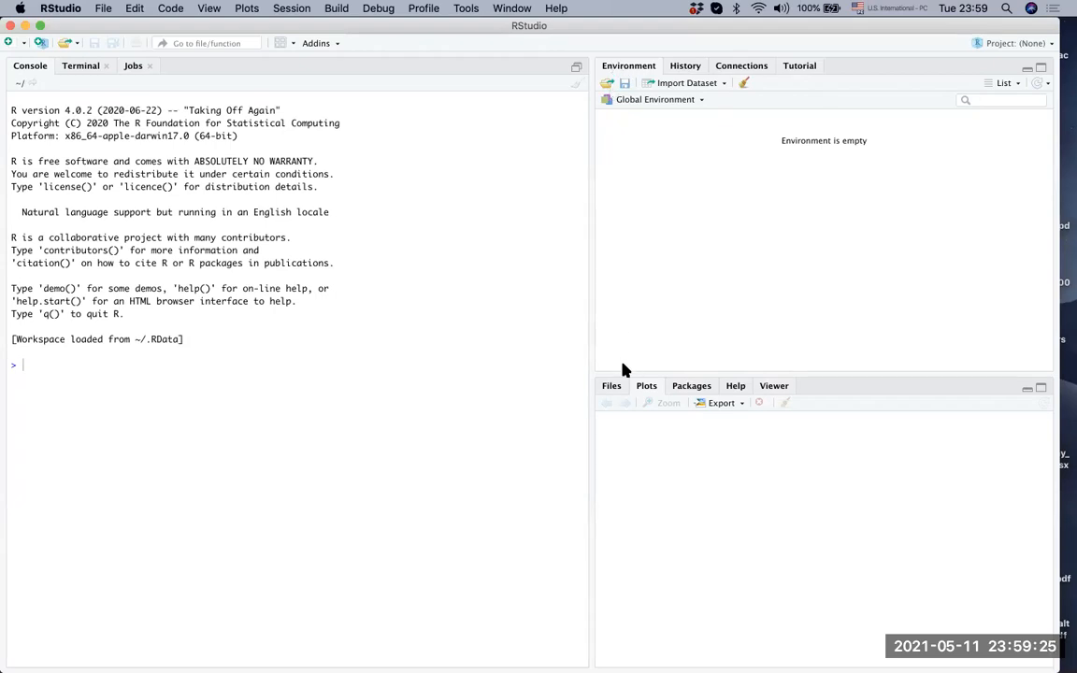
mouse_move(641, 341)
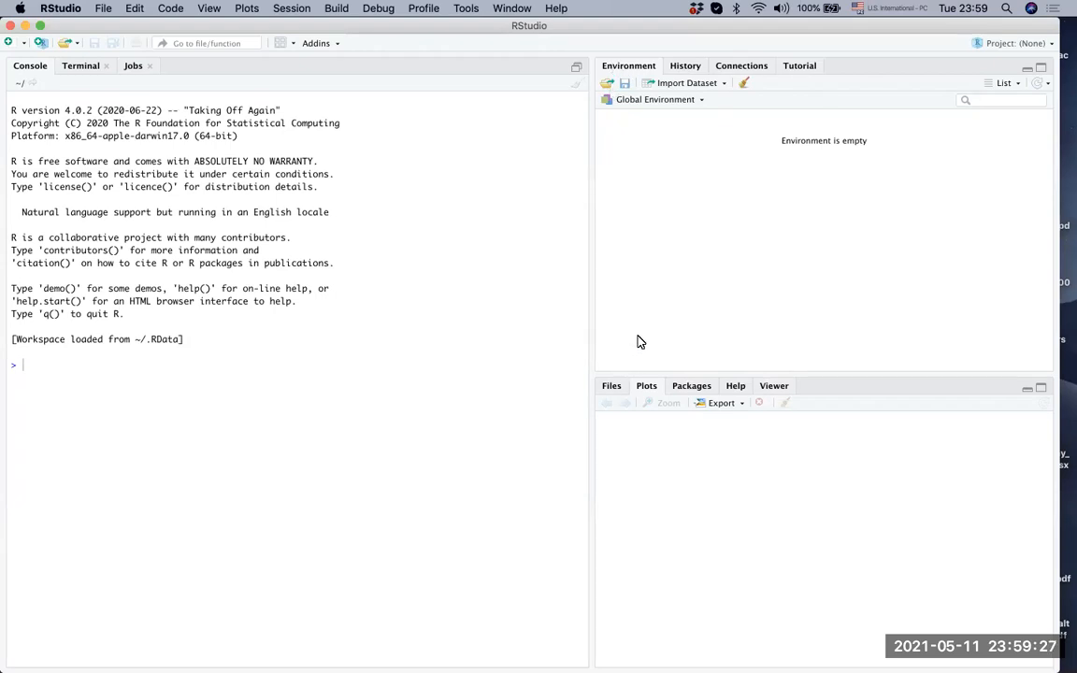
mouse_move(938, 387)
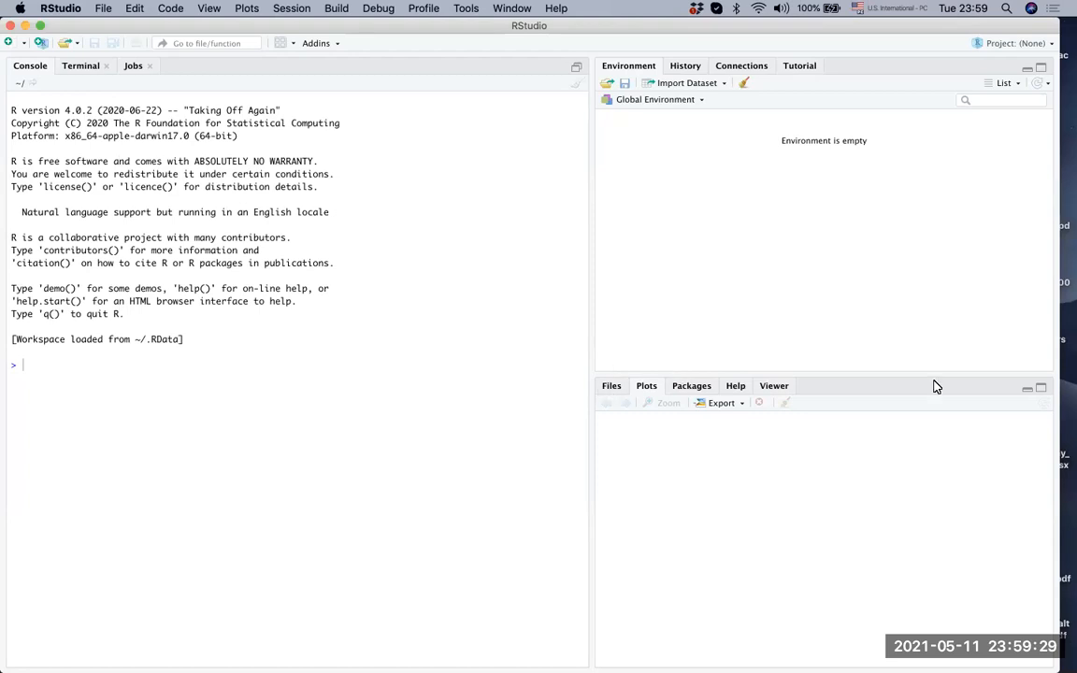
mouse_move(629, 456)
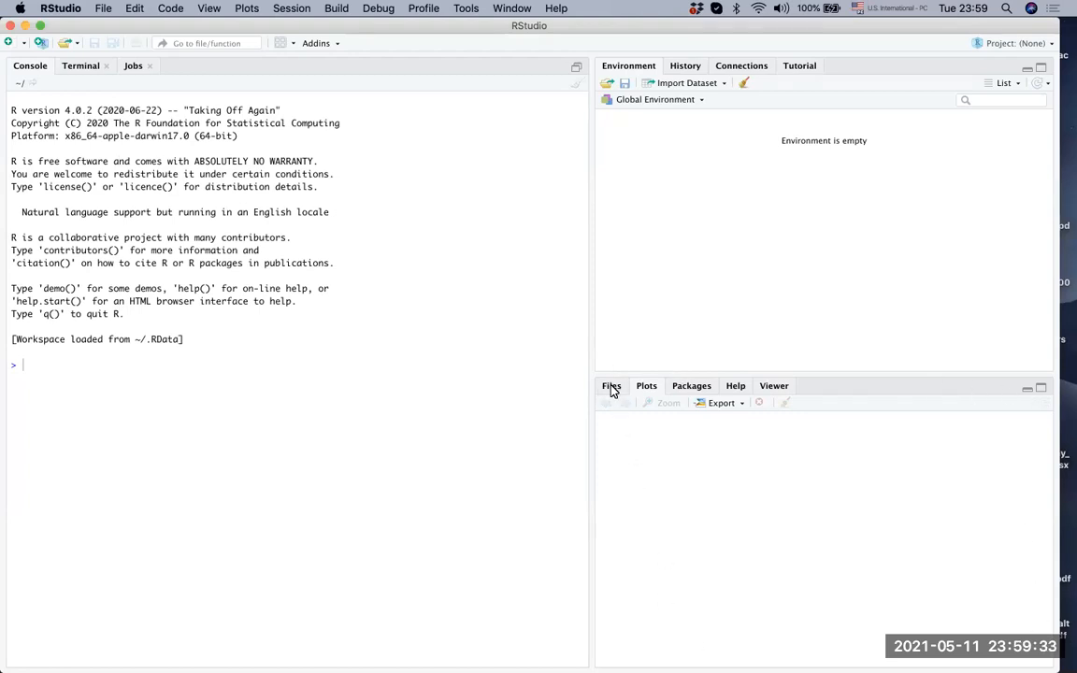
mouse_move(717, 397)
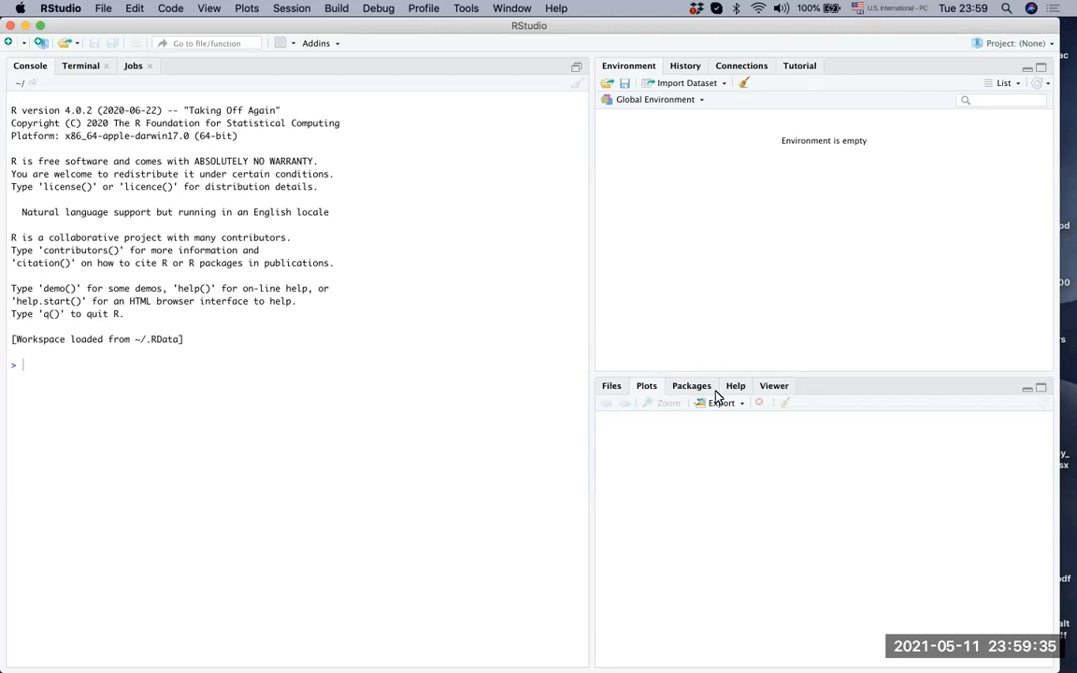
mouse_move(791, 403)
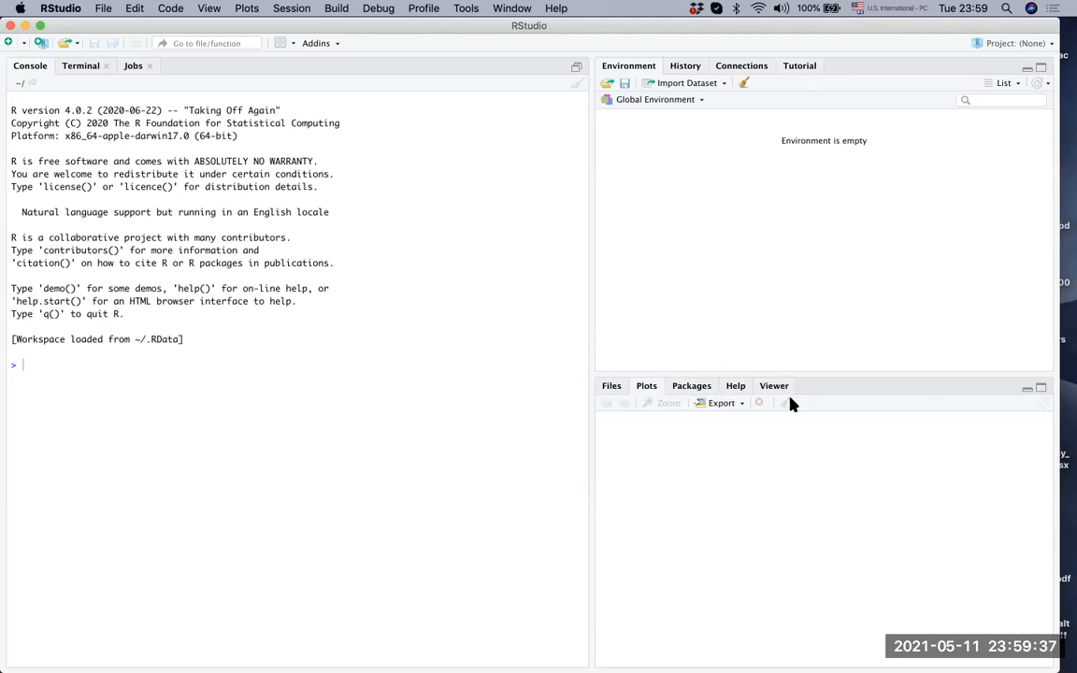
mouse_move(668, 434)
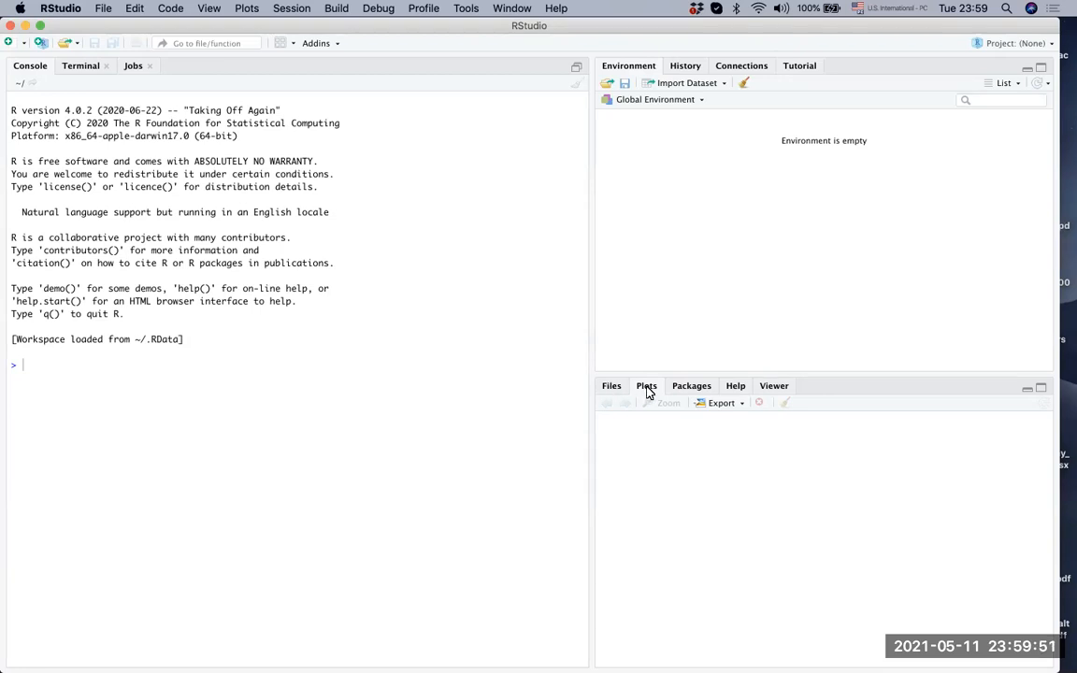
mouse_move(681, 431)
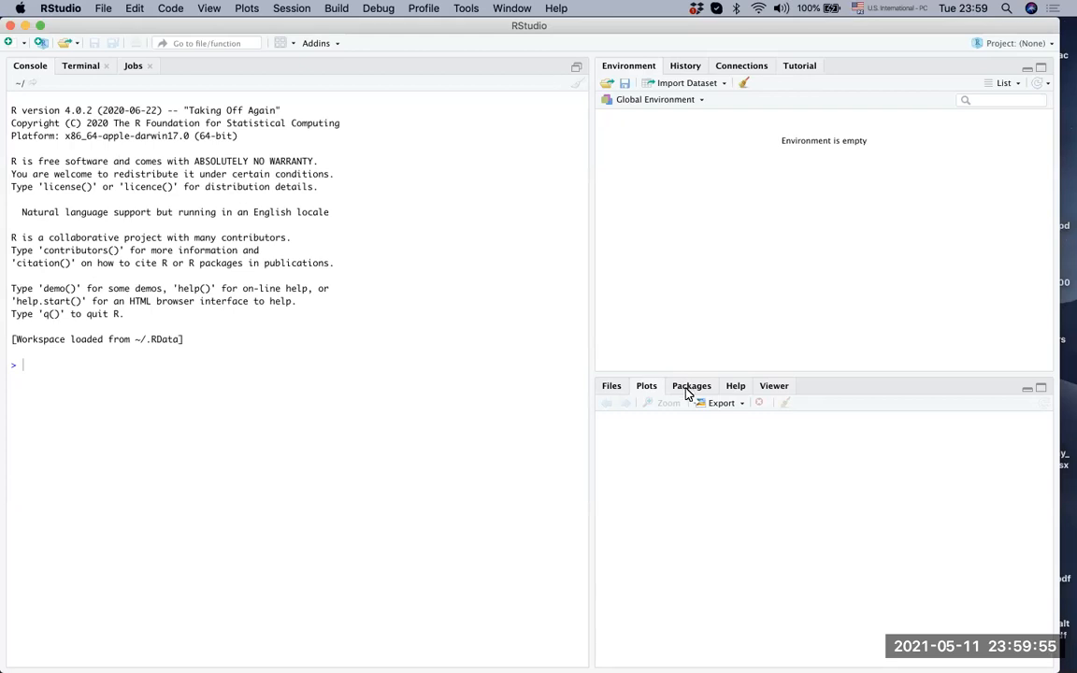
mouse_move(690, 352)
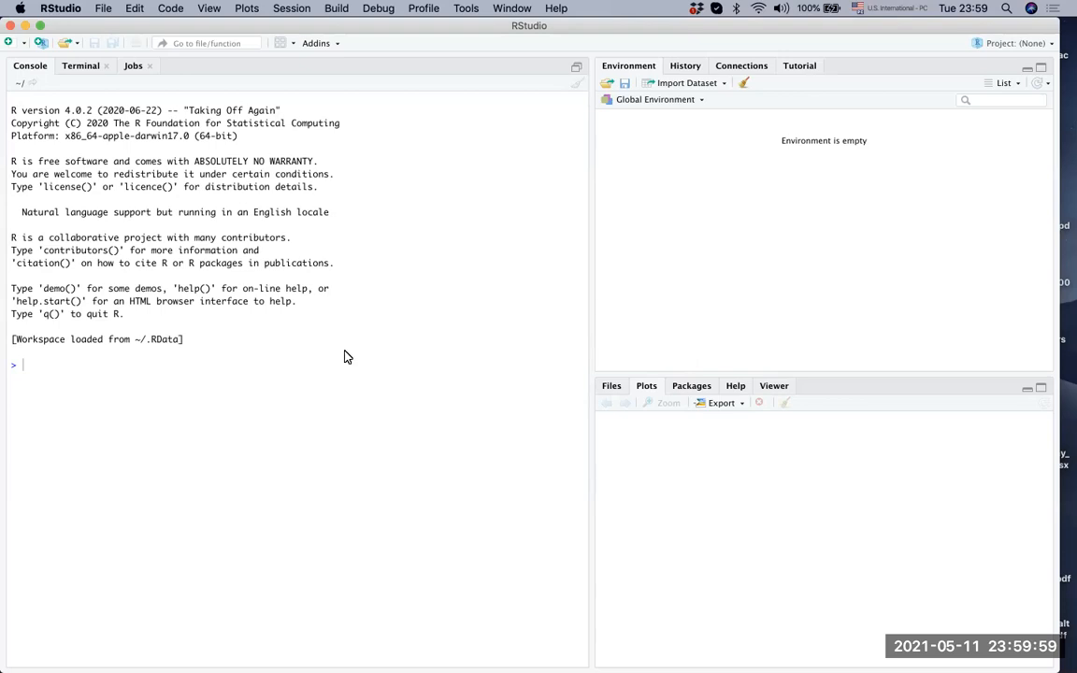
mouse_move(21, 367)
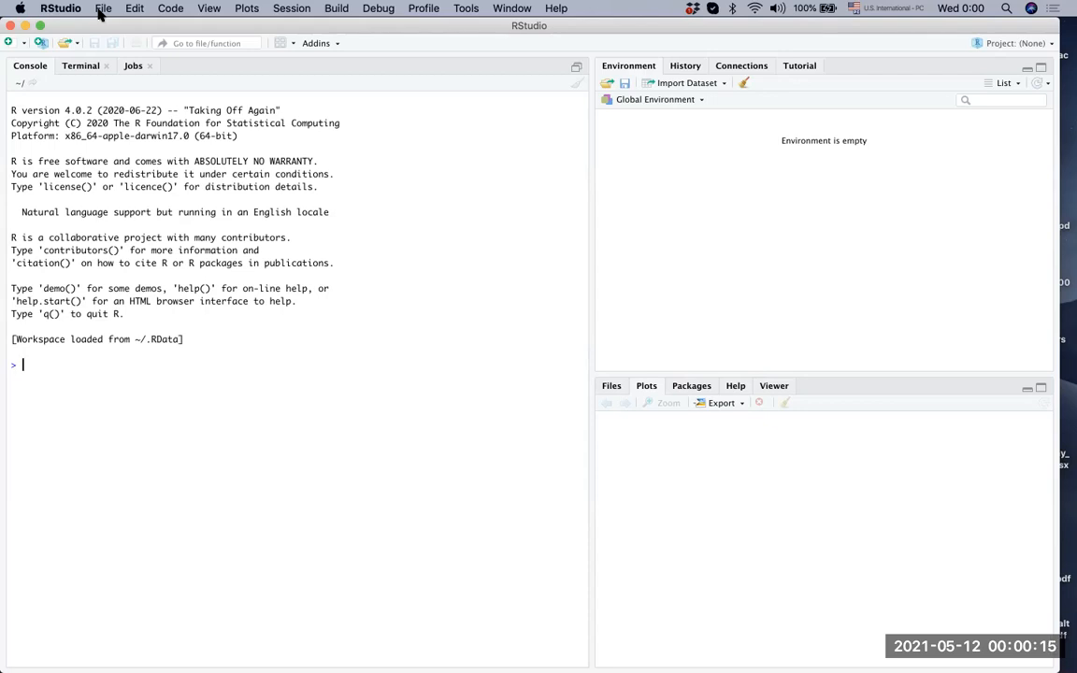
Create a new untitled R script and type 'hello' on line 1, unsaved
left_click(103, 7)
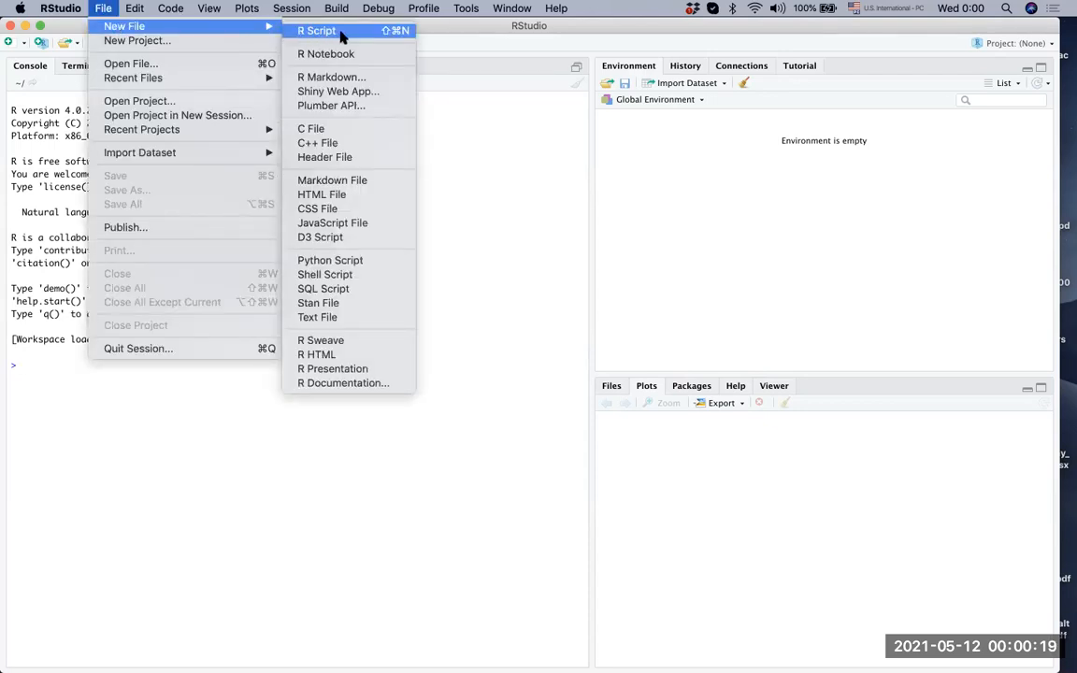
mouse_move(366, 35)
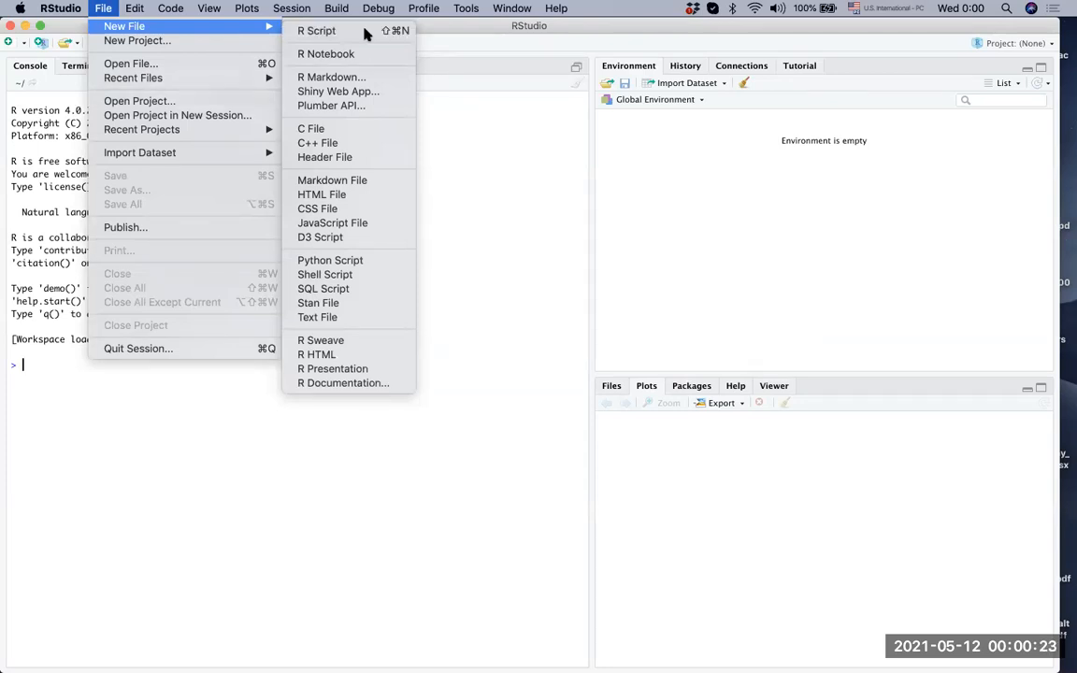
left_click(316, 31)
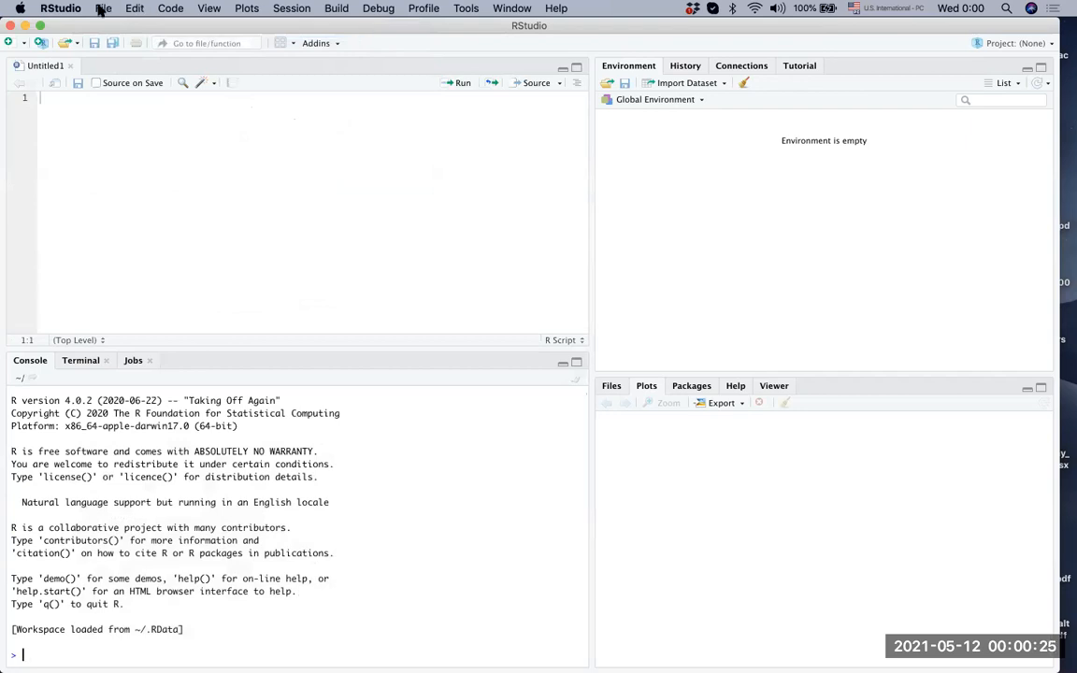
left_click(103, 9)
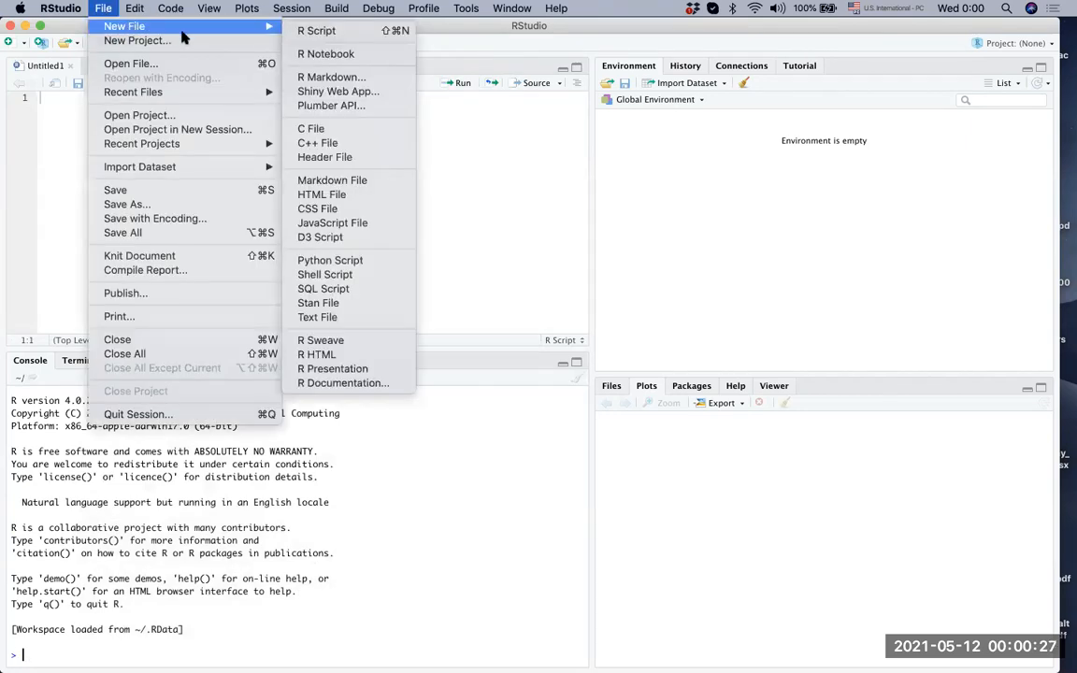
mouse_move(316, 31)
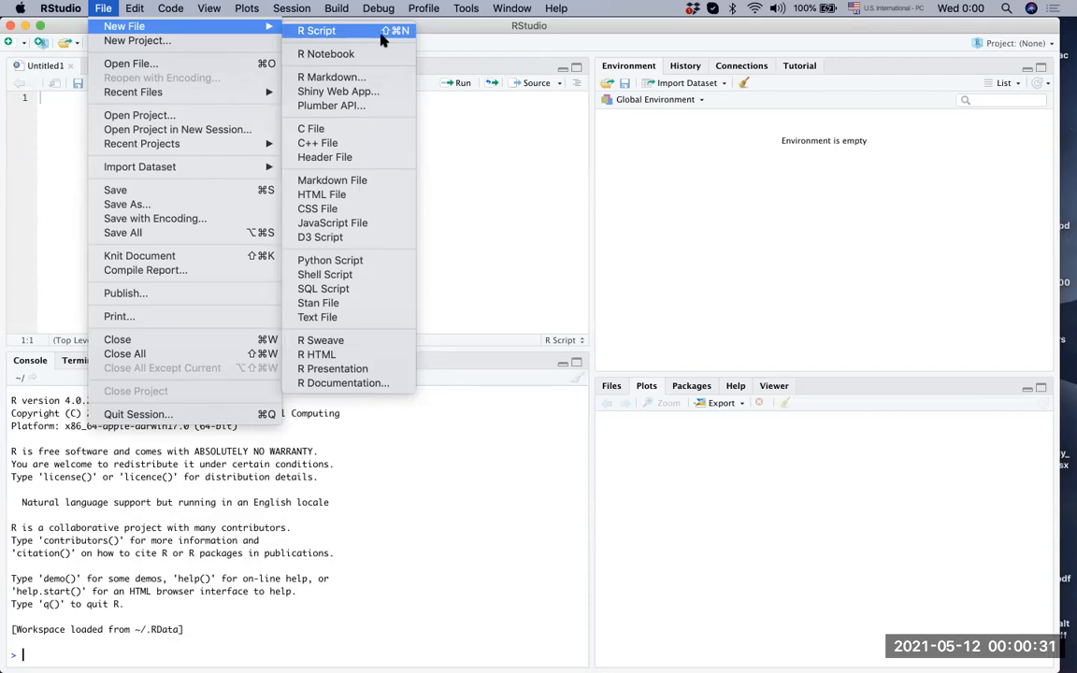
mouse_move(402, 37)
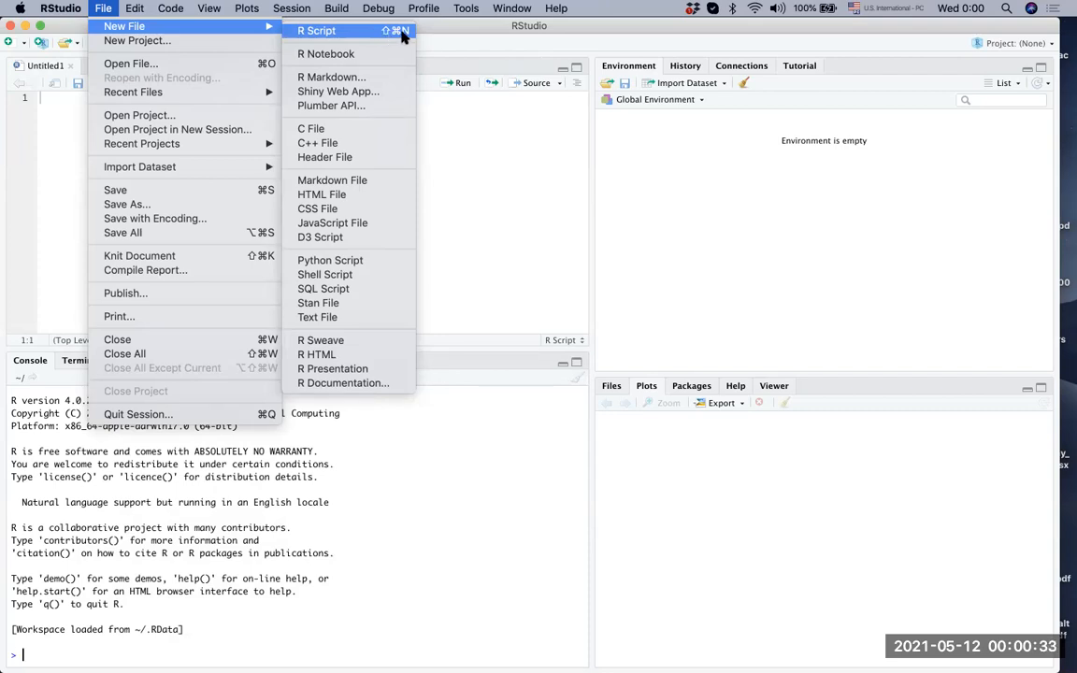
mouse_move(459, 160)
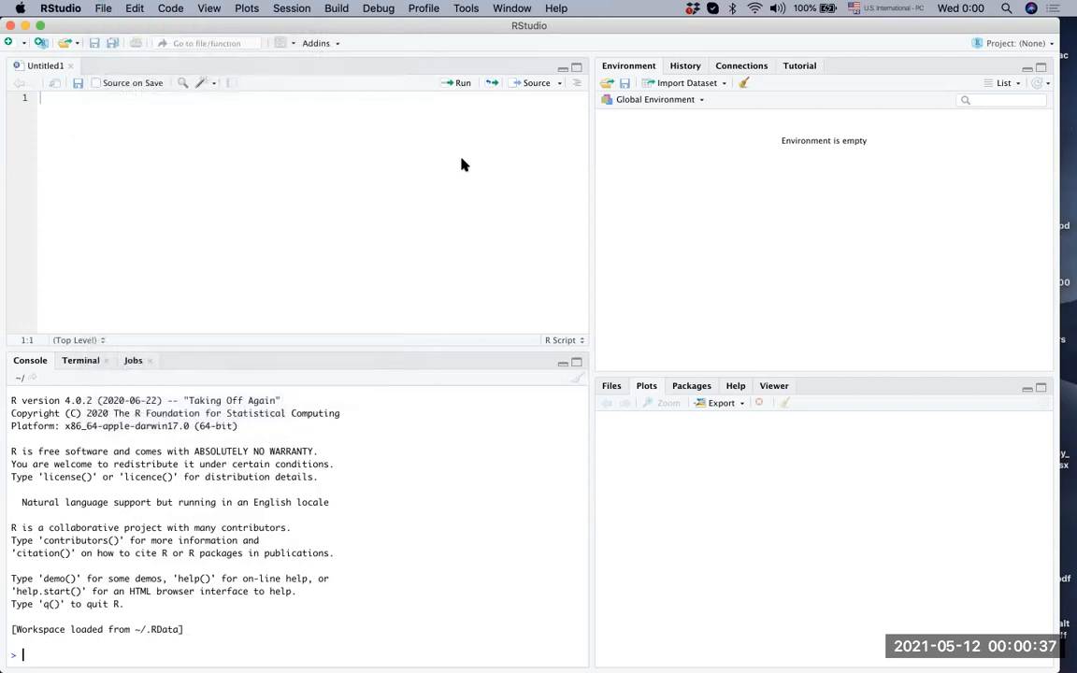
mouse_move(226, 163)
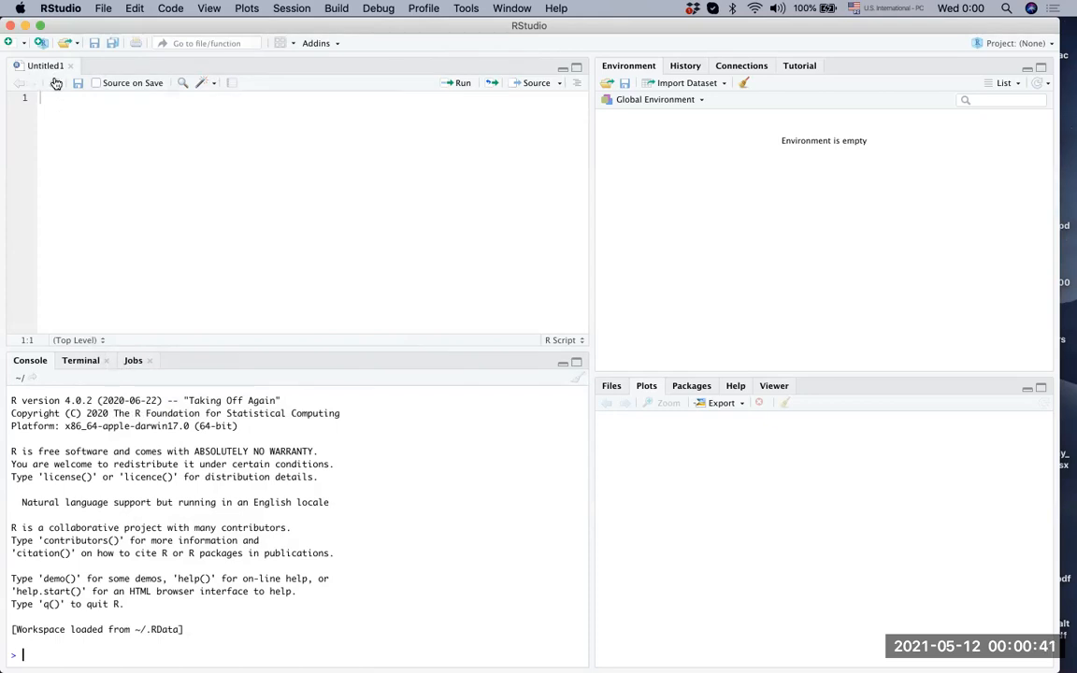
mouse_move(942, 514)
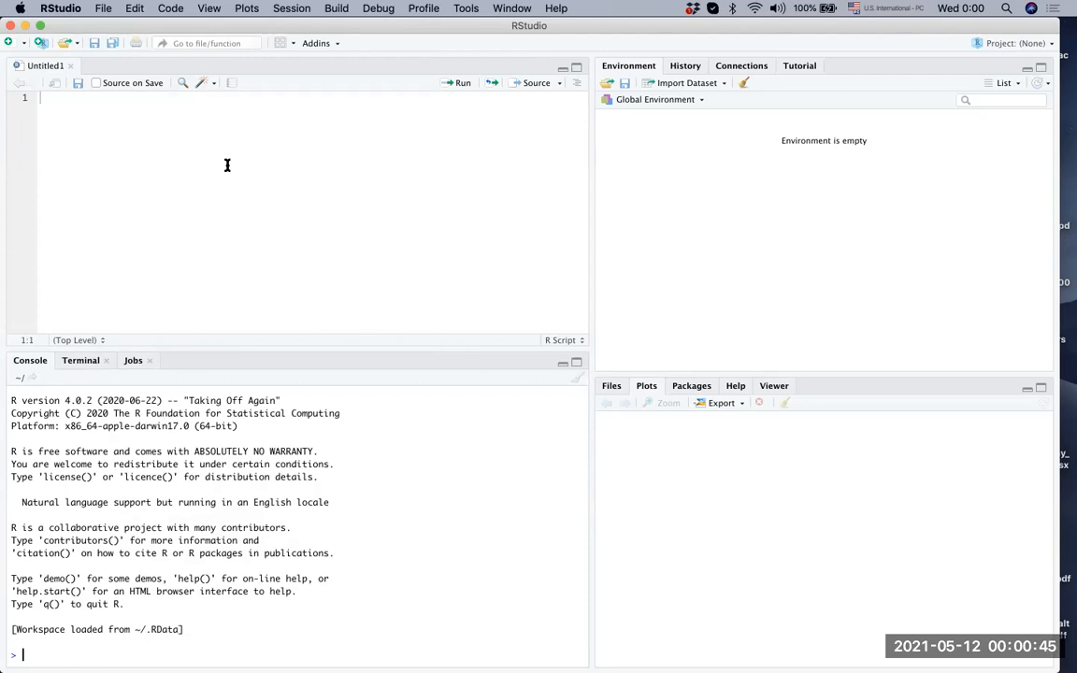
mouse_move(186, 188)
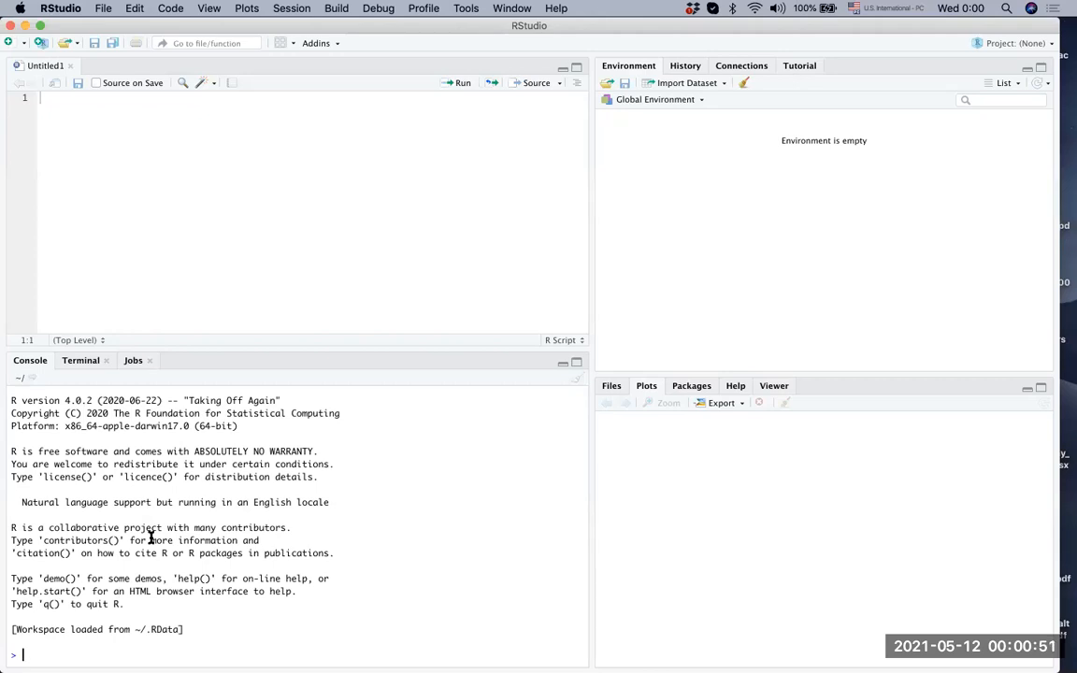
mouse_move(648, 290)
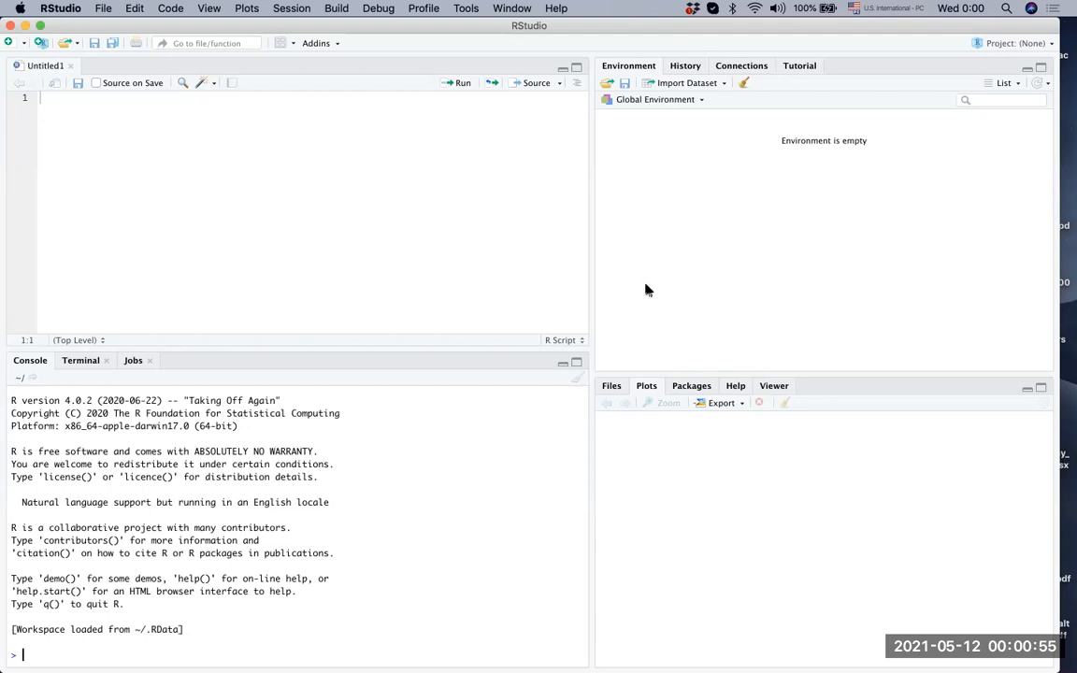
mouse_move(179, 552)
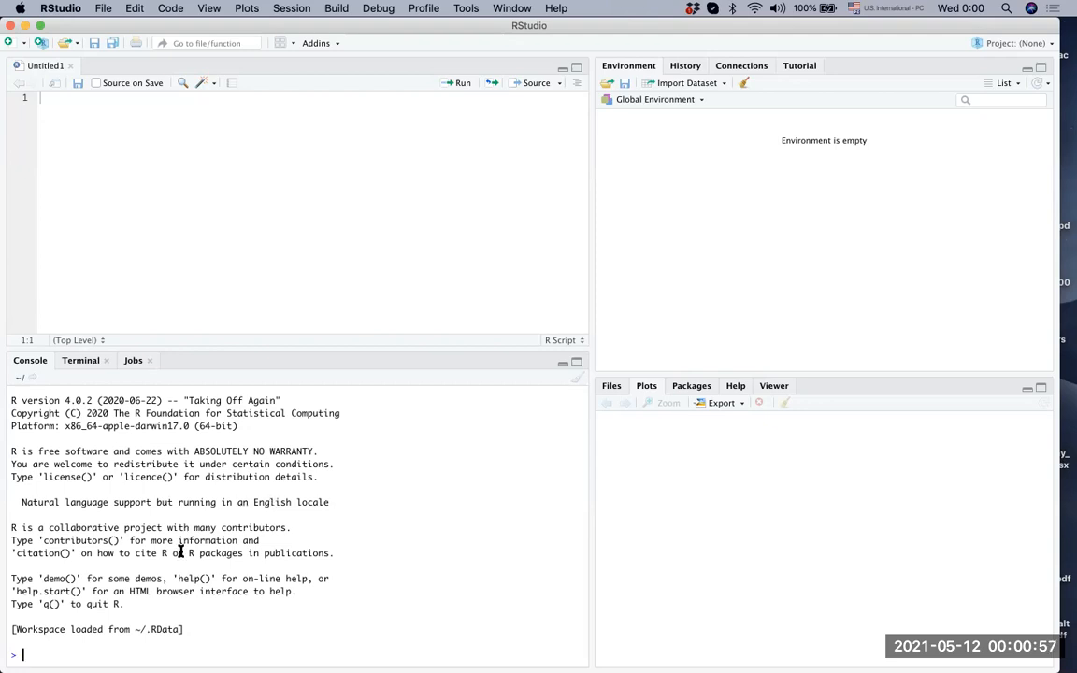
mouse_move(702, 280)
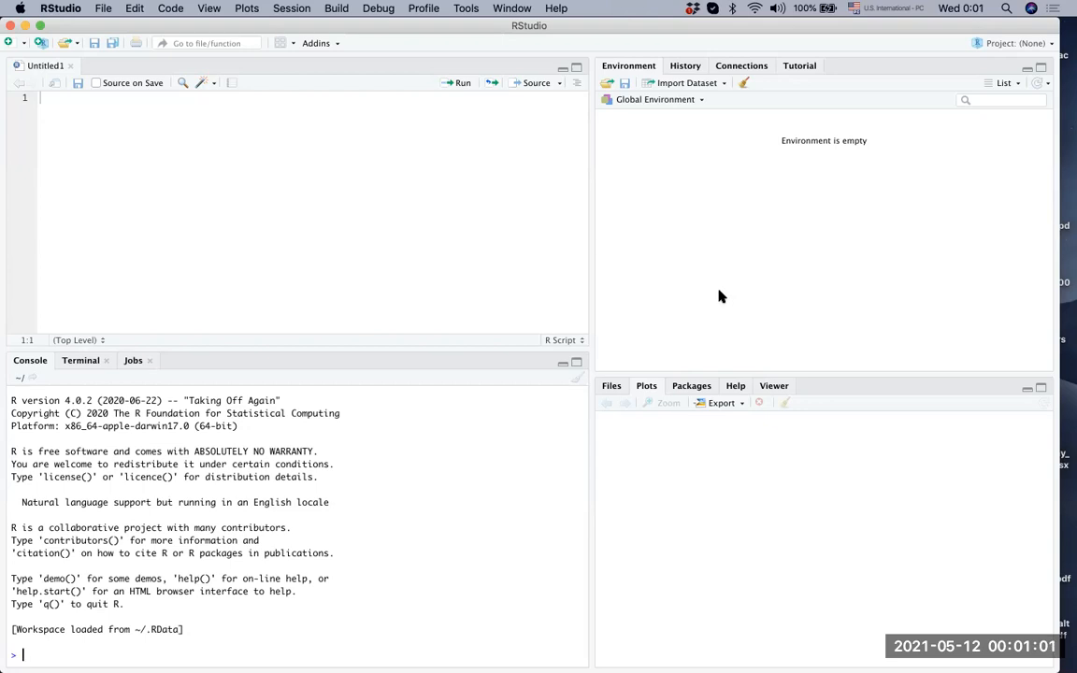
mouse_move(679, 537)
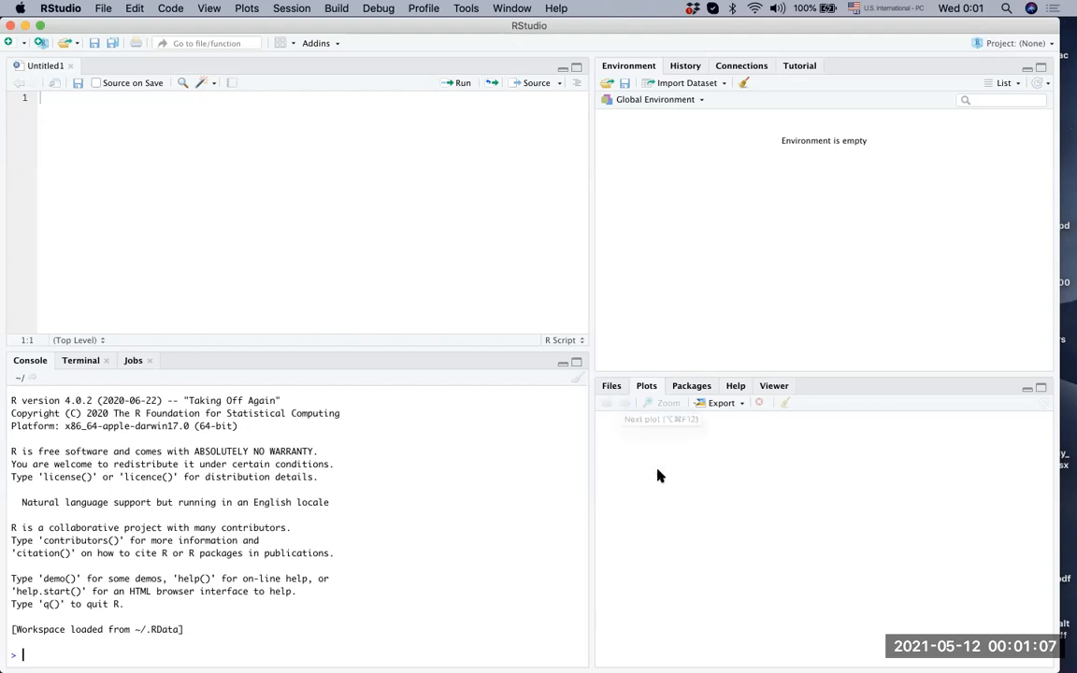
mouse_move(557, 533)
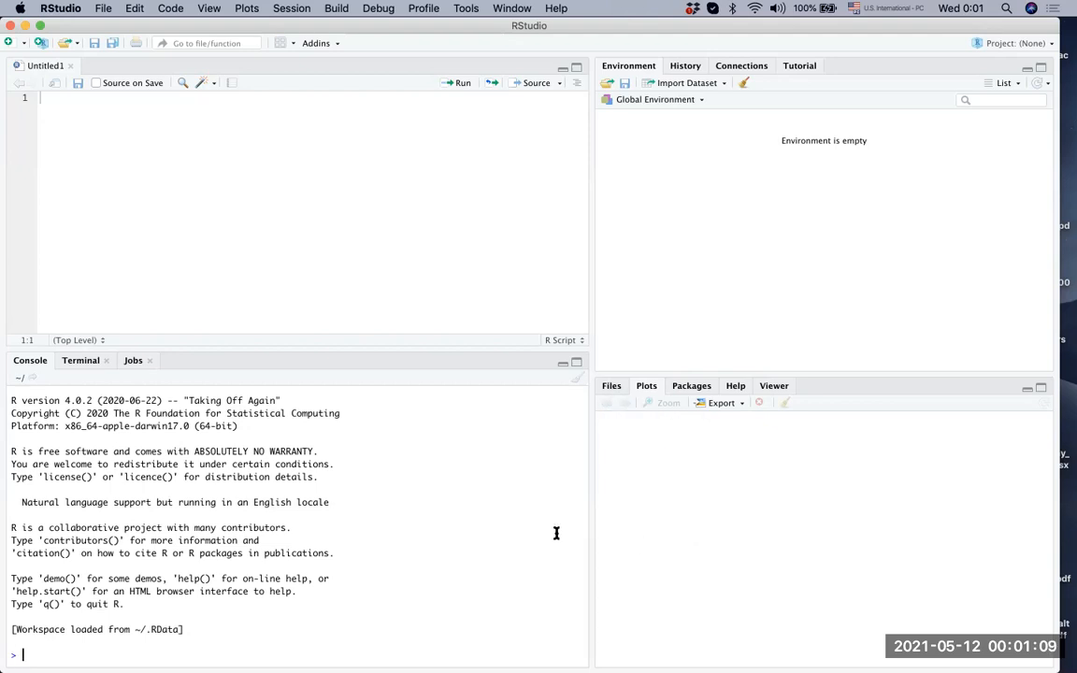
mouse_move(684, 509)
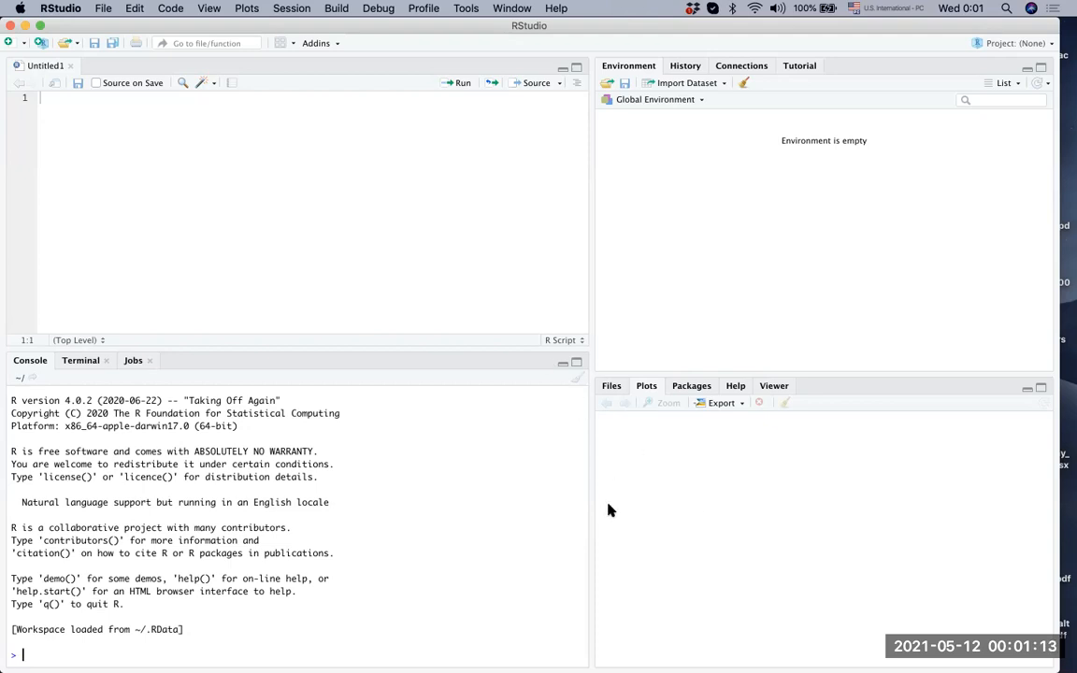
mouse_move(549, 467)
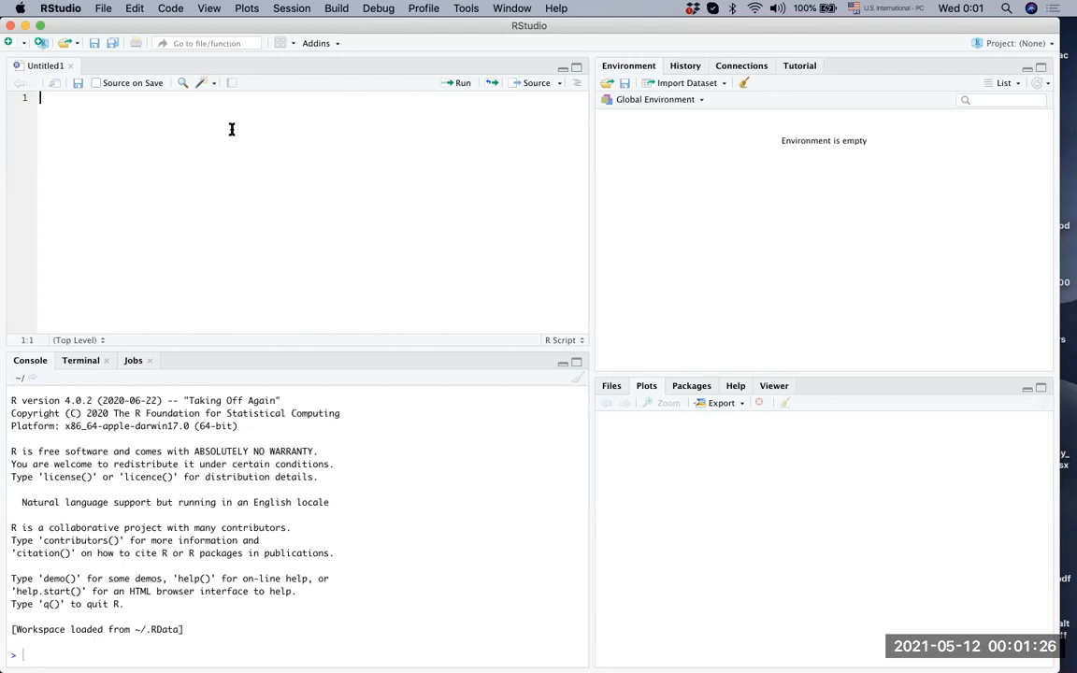
type("hello")
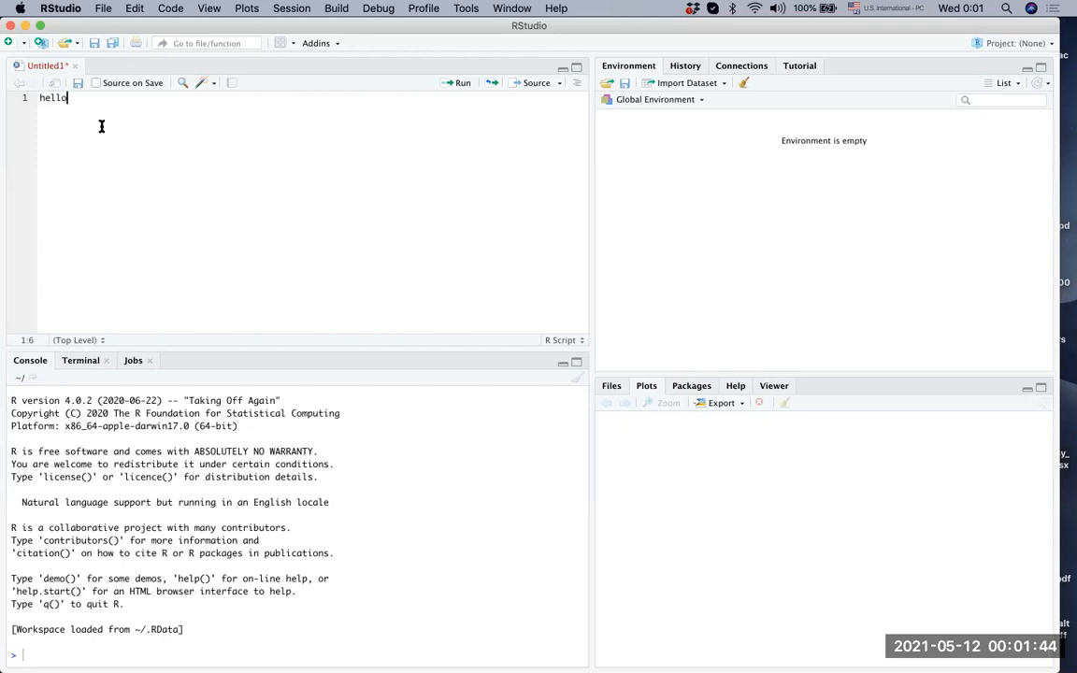
mouse_move(527, 228)
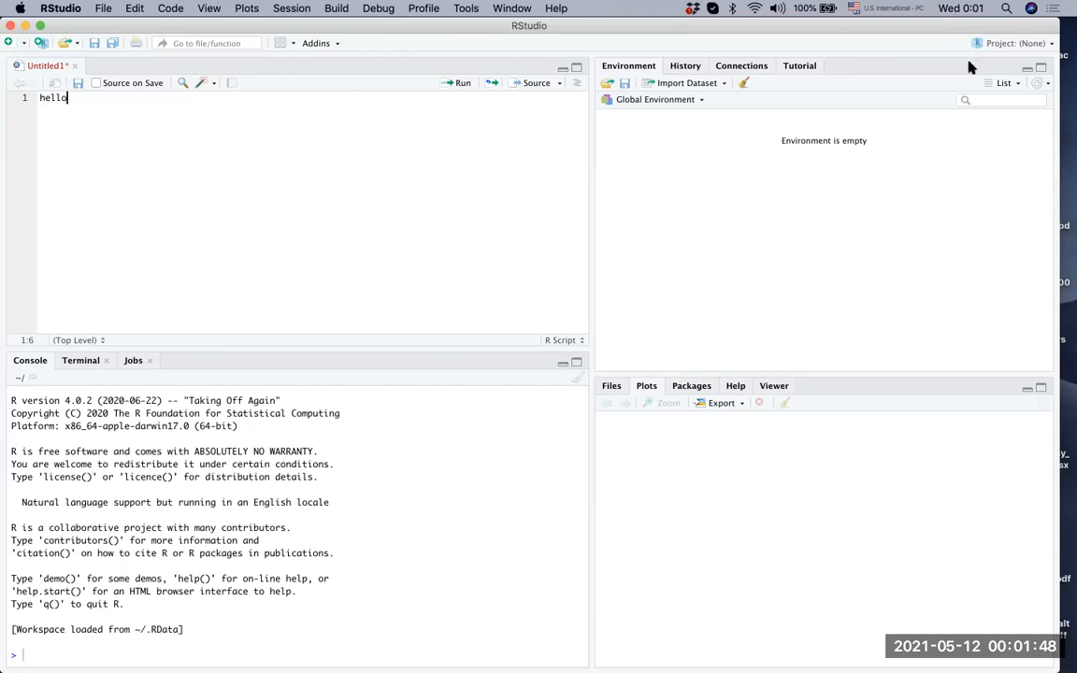
mouse_move(1035, 189)
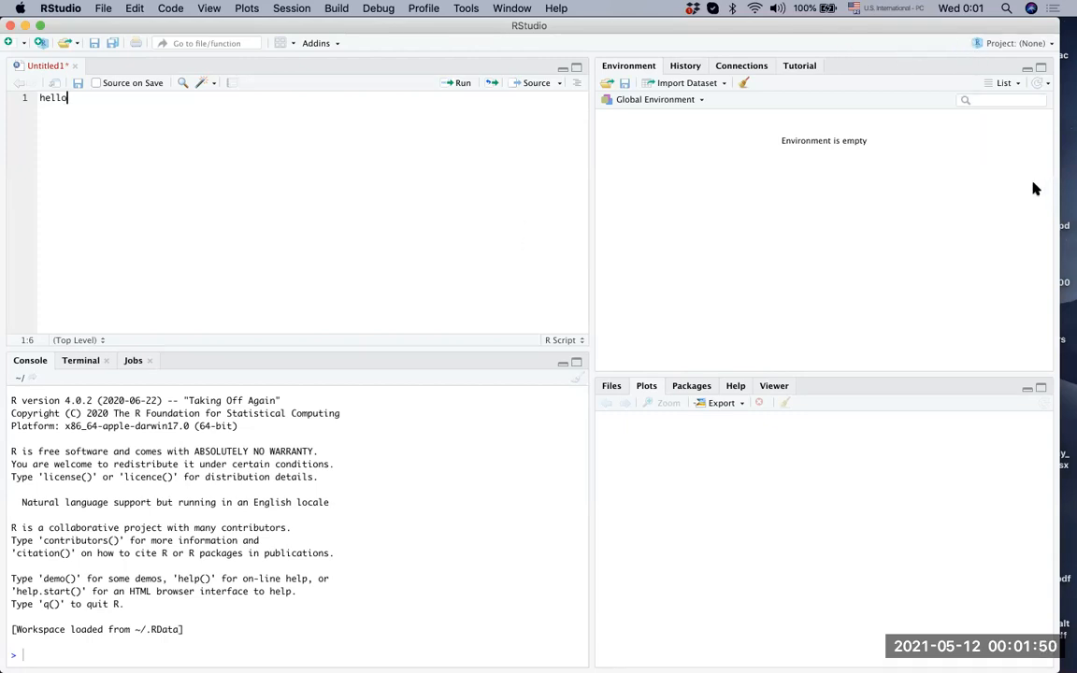